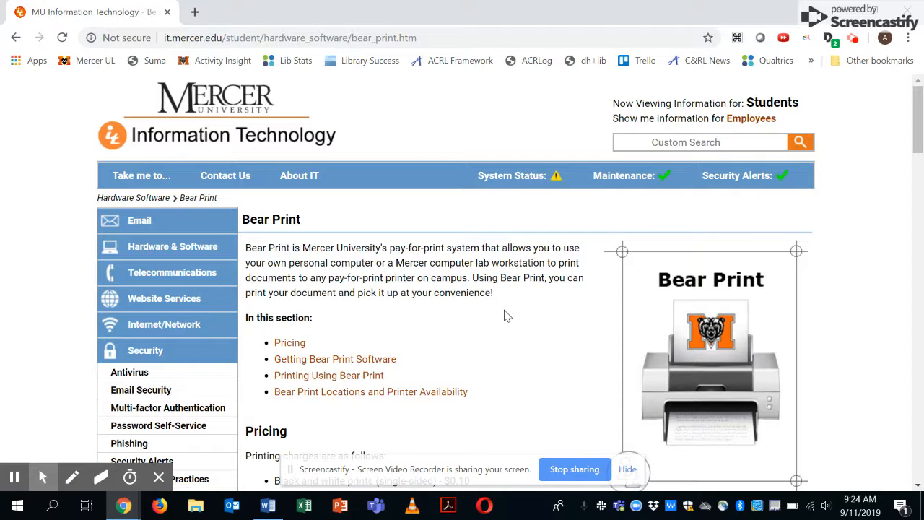
Scroll the Bear Print page to the Getting Bear Print Software instructions for Windows and Mac.
scroll("down", 3)
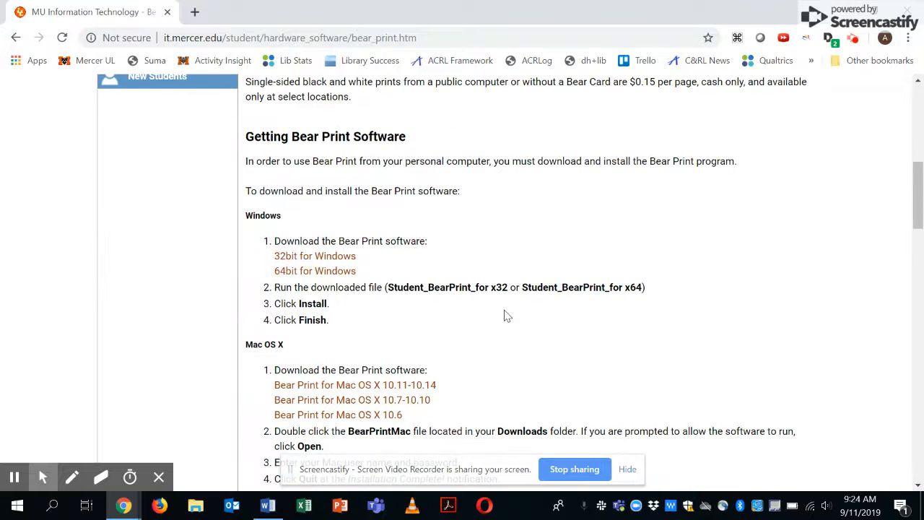
mouse_move(371, 203)
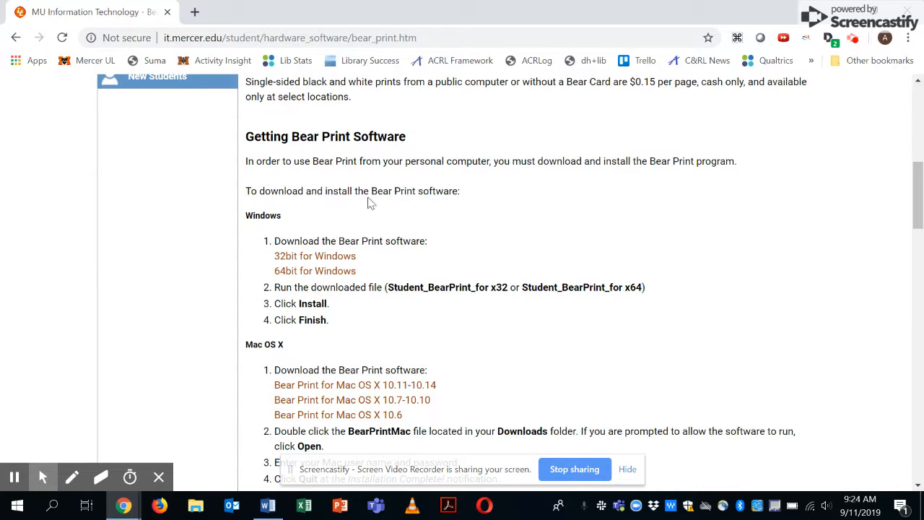
mouse_move(227, 434)
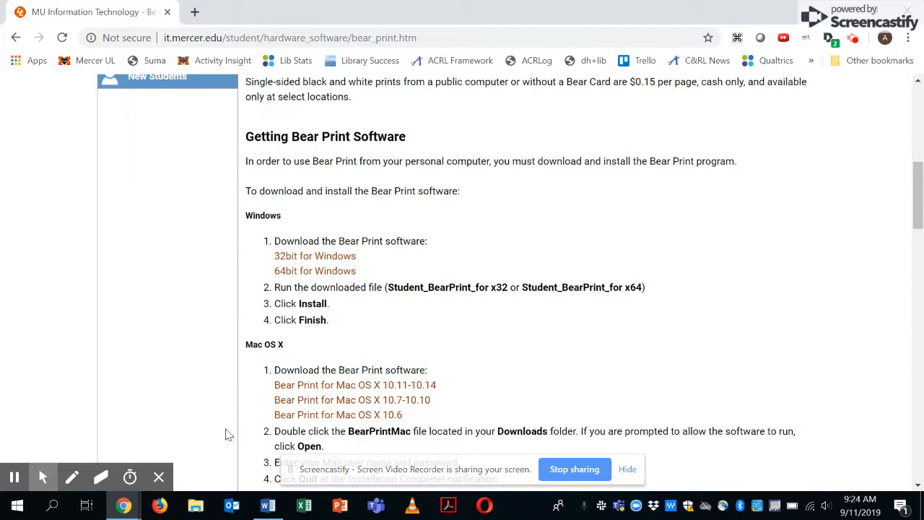
Check that Word's Print settings for BearPrint_B&W_Simplex offer only one-sided printing, then return to Document1.
left_click(267, 505)
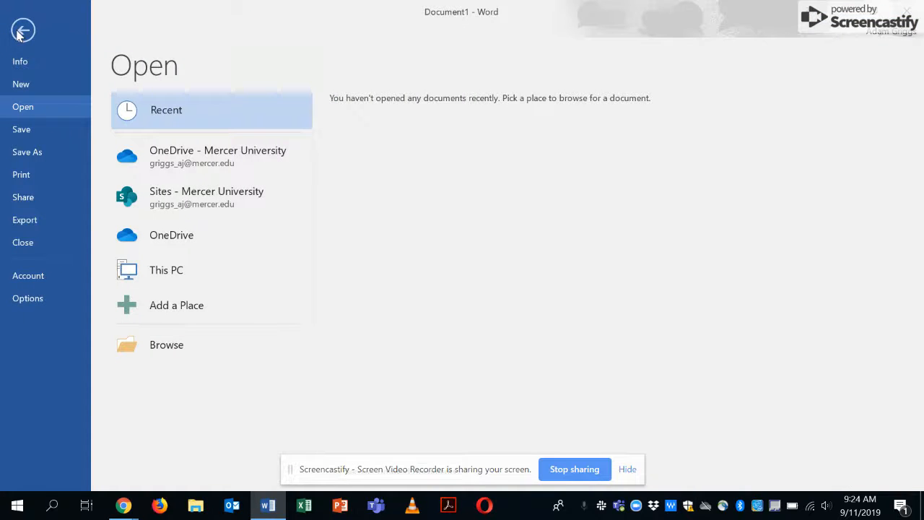
left_click(21, 174)
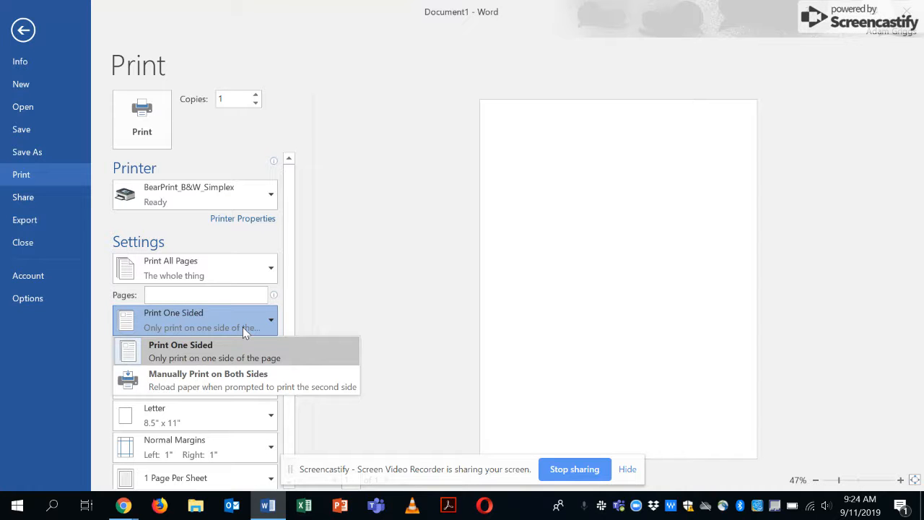
mouse_move(231, 382)
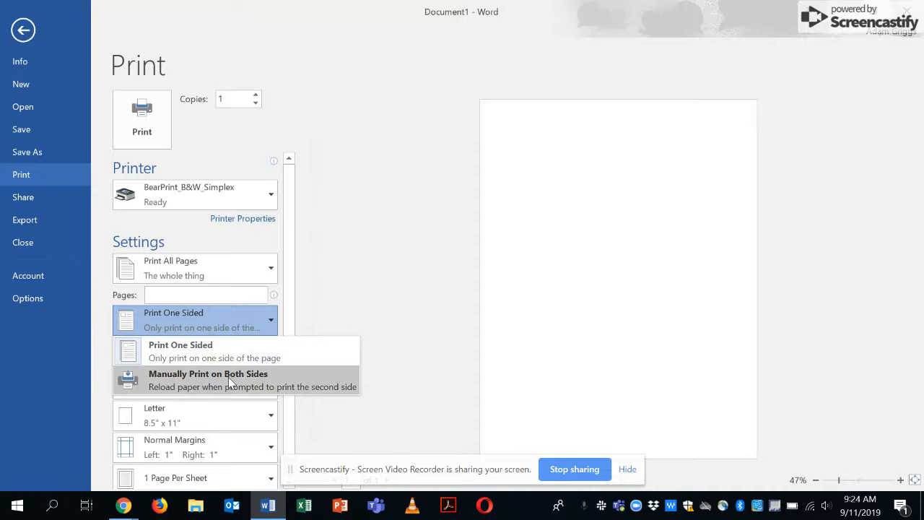
mouse_move(252, 347)
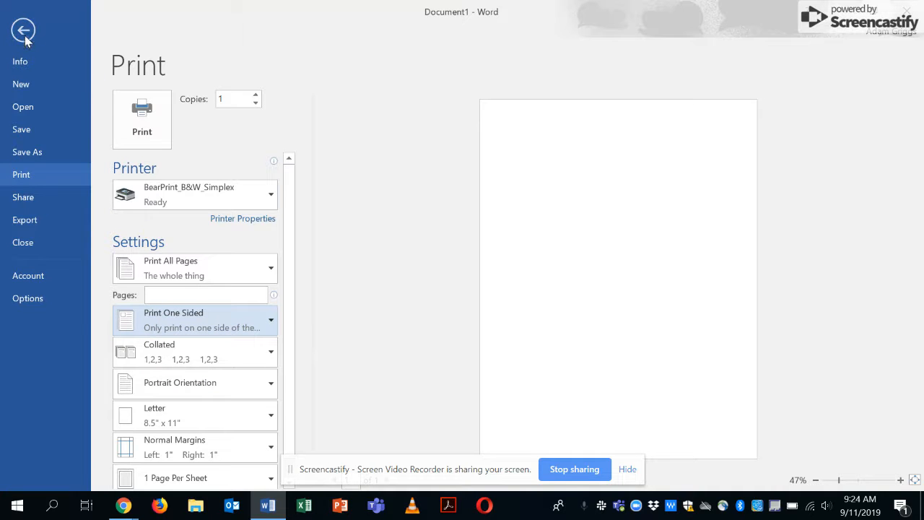
left_click(23, 29)
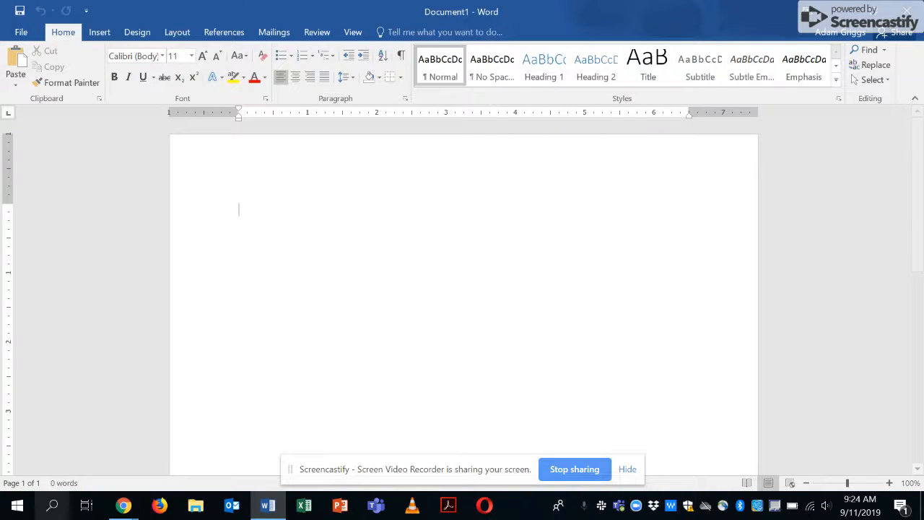
Search 'printer', open Printers & scanners, and manage BearPrint_B&W_Simplex.
left_click(51, 504)
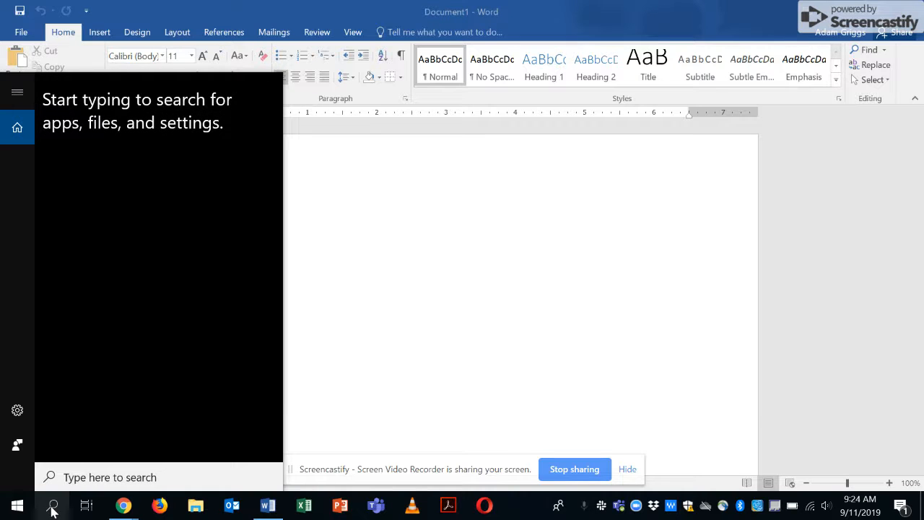
type("printer")
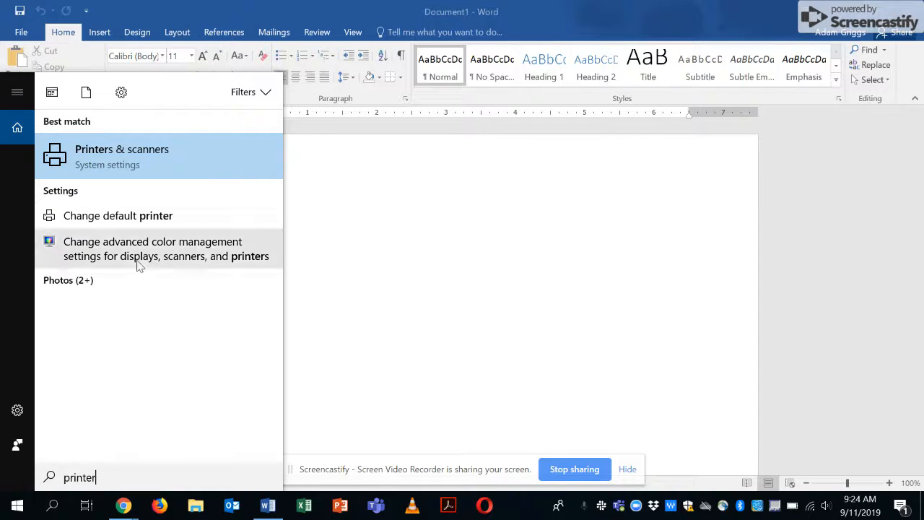
left_click(121, 156)
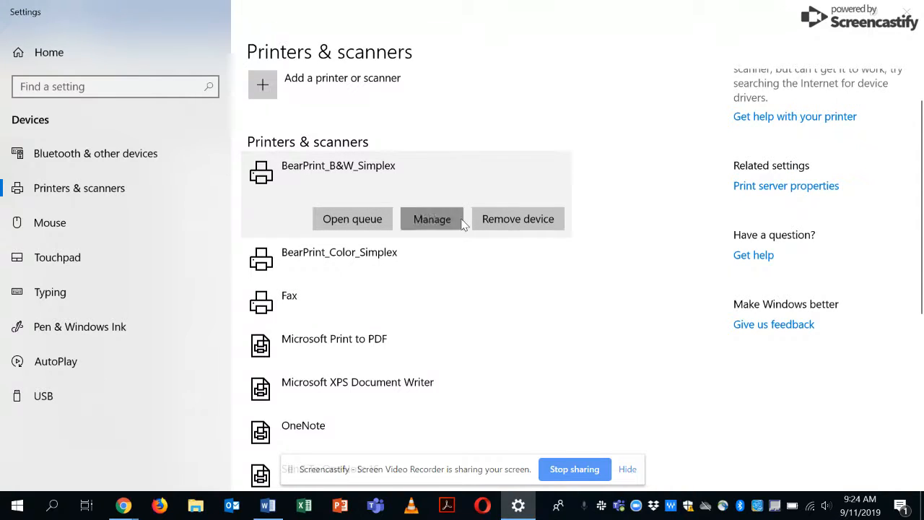
left_click(432, 219)
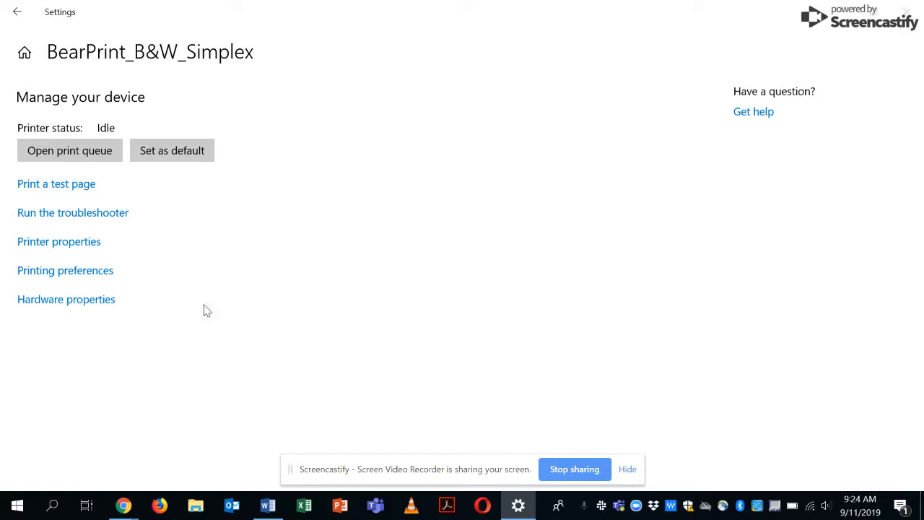
mouse_move(59, 242)
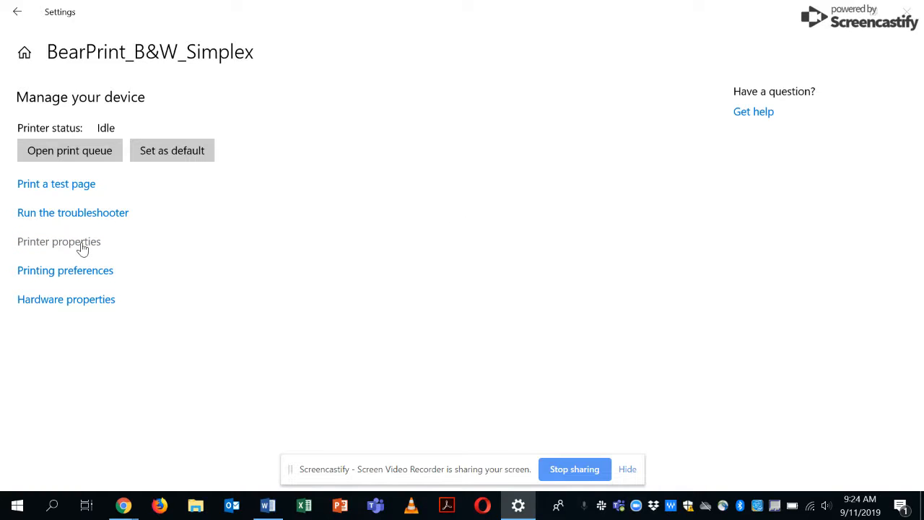
In BearPrint_B&W_Simplex Properties, set Duplex Unit (for 2-Sided Printing) to Installed and confirm.
left_click(59, 242)
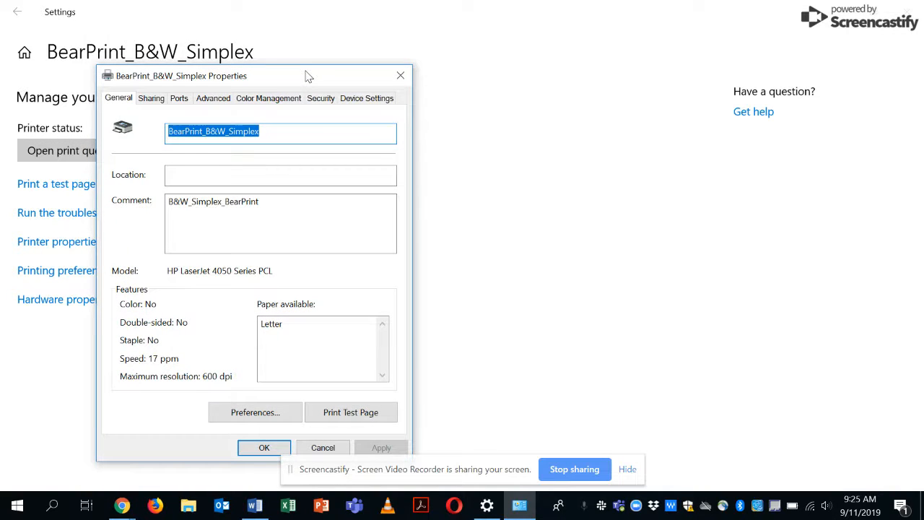
mouse_move(374, 93)
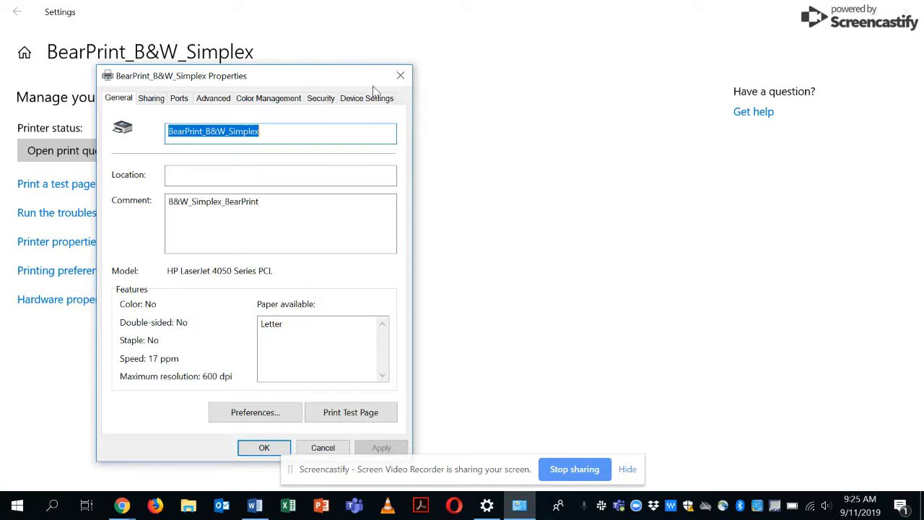
mouse_move(367, 101)
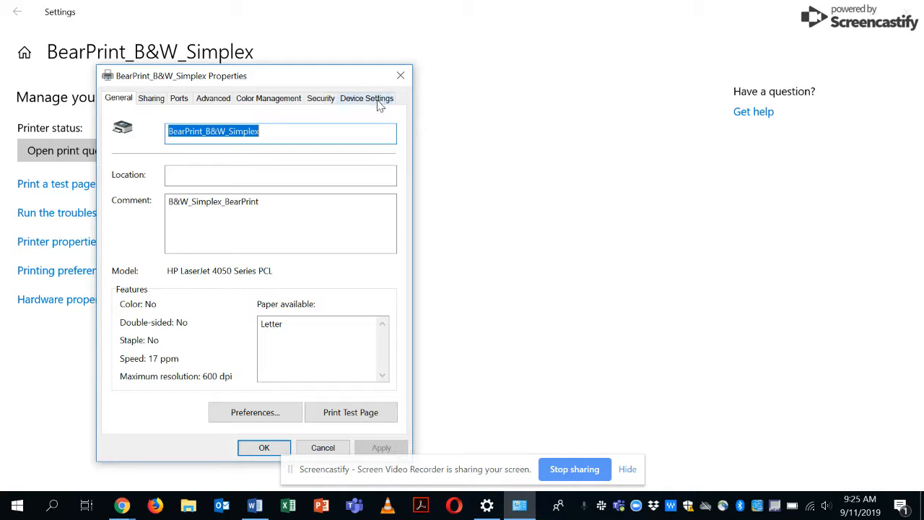
left_click(367, 98)
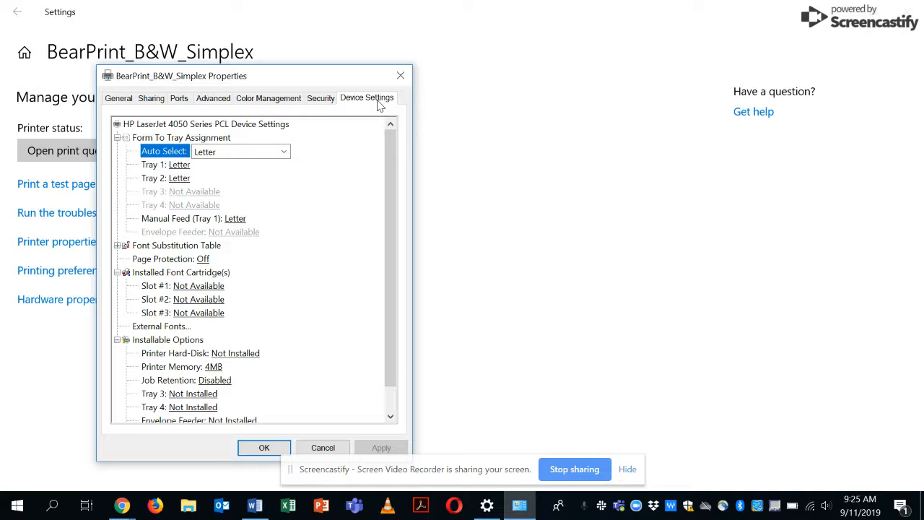
scroll("down", 3)
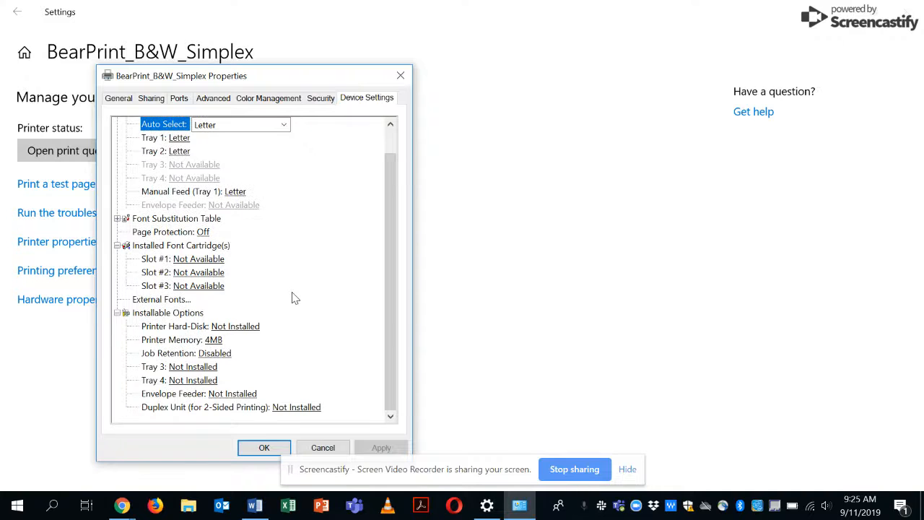
mouse_move(172, 409)
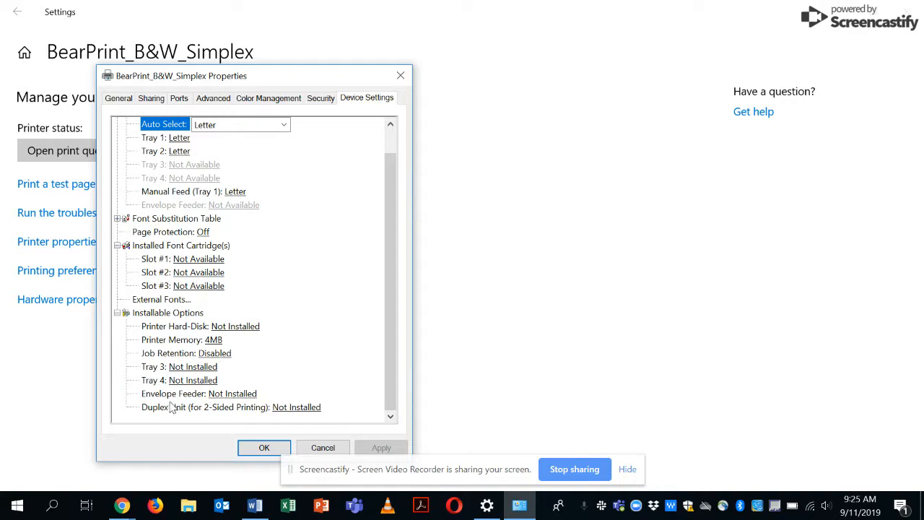
mouse_move(268, 413)
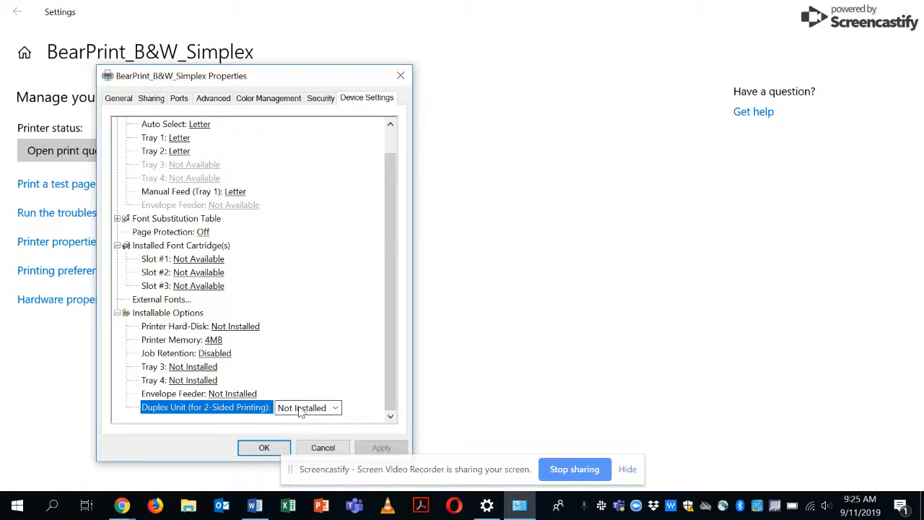
left_click(335, 408)
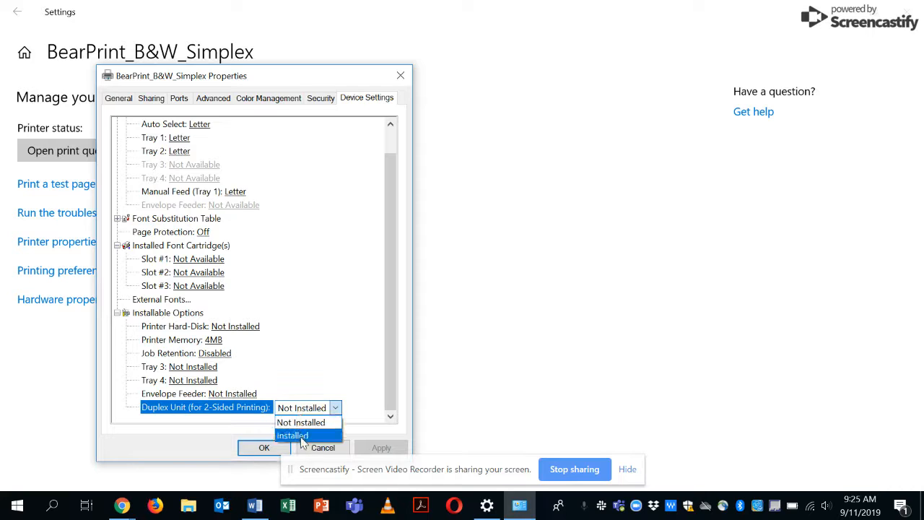
left_click(292, 435)
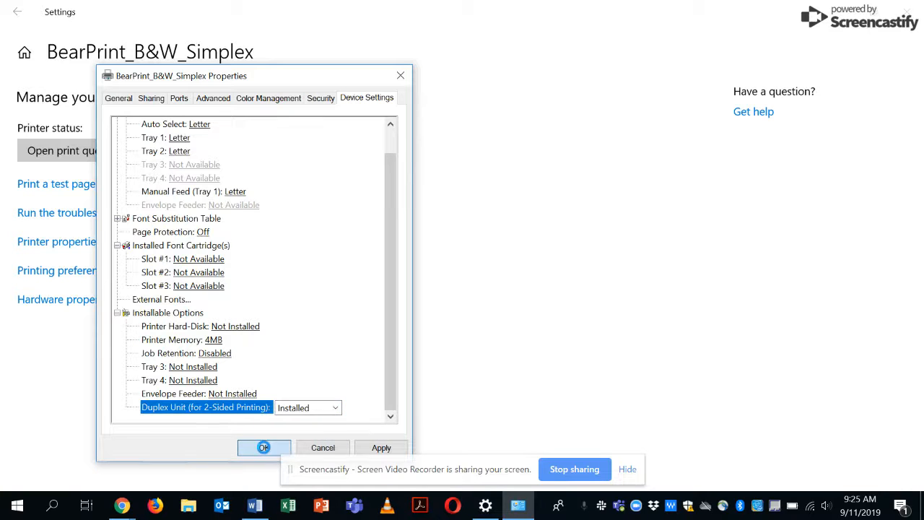
left_click(264, 447)
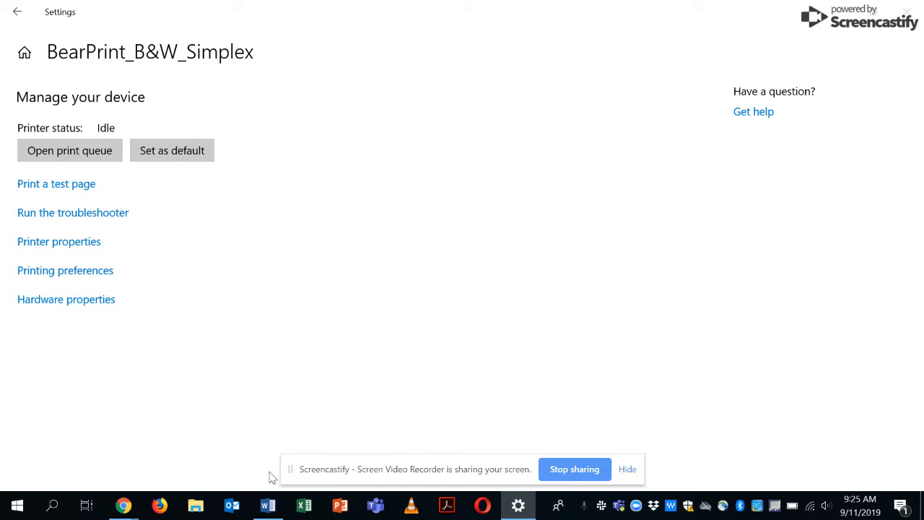
In Word's Print settings, choose Print on Both Sides (long-edge flip), then return to Document1.
left_click(268, 505)
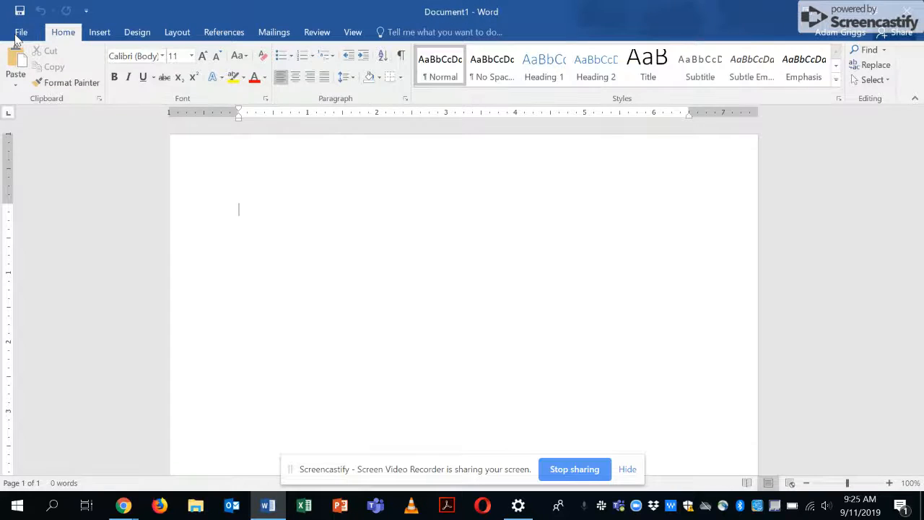
left_click(21, 32)
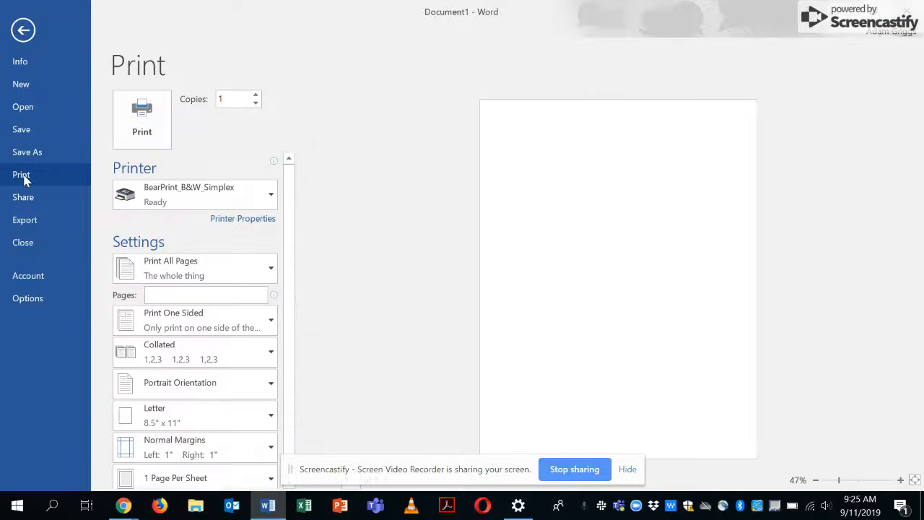
mouse_move(224, 194)
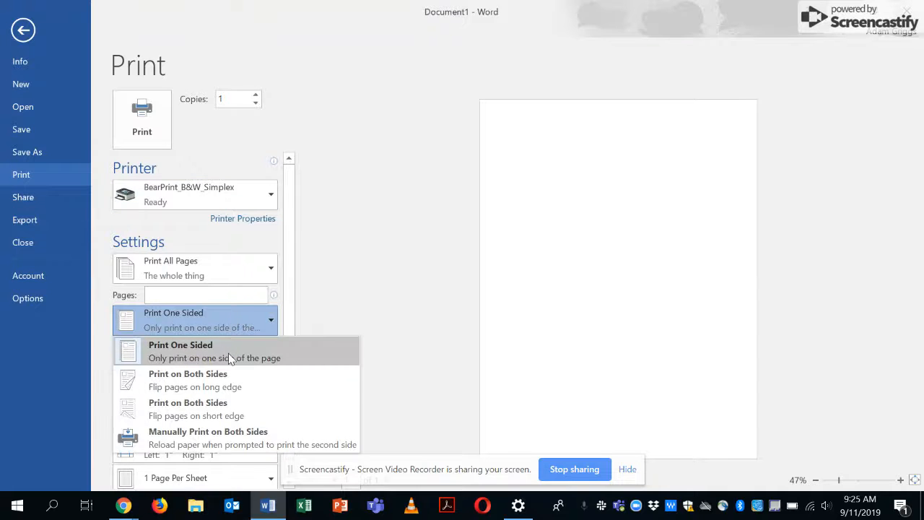
left_click(195, 380)
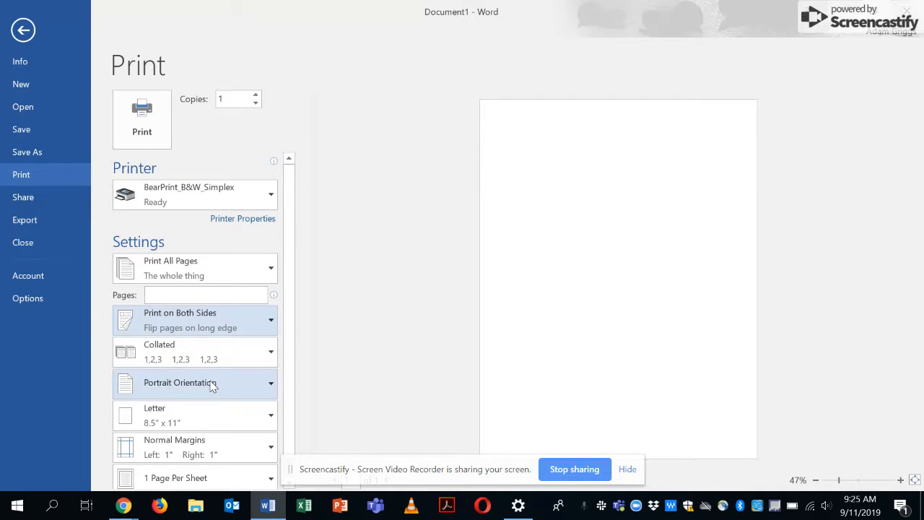
mouse_move(211, 275)
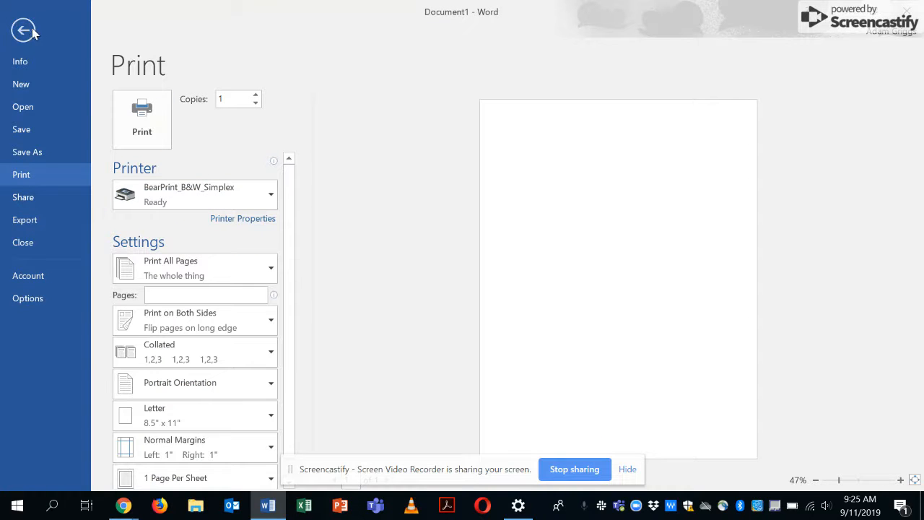
left_click(24, 28)
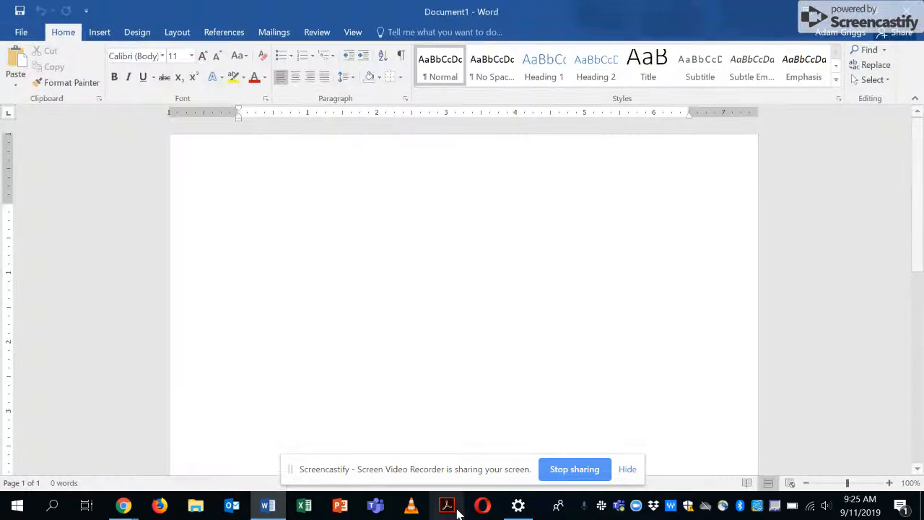
Go back to Printers & scanners and open the BearPrint_Color_Simplex management page.
left_click(518, 504)
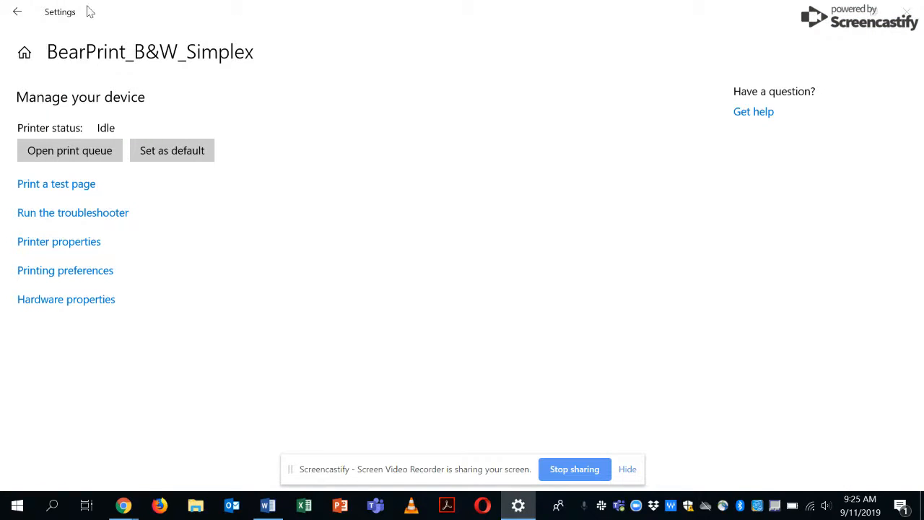
left_click(18, 11)
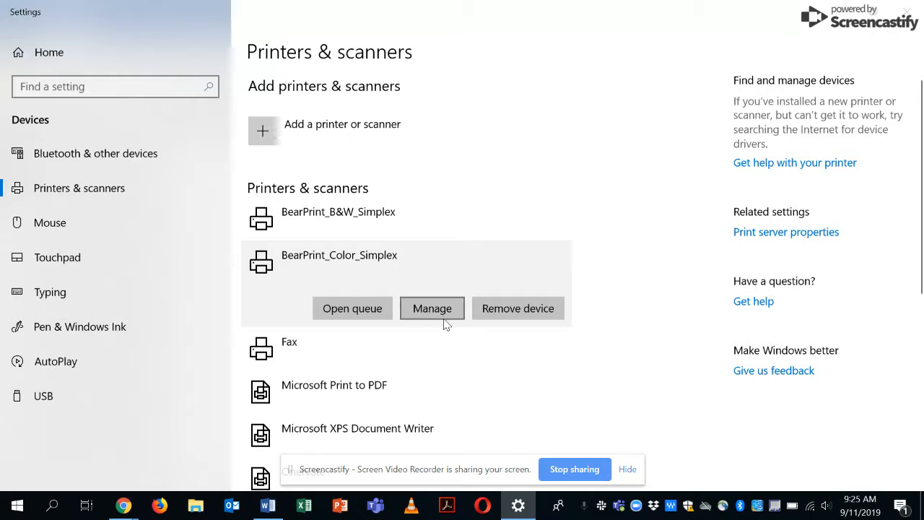
left_click(432, 308)
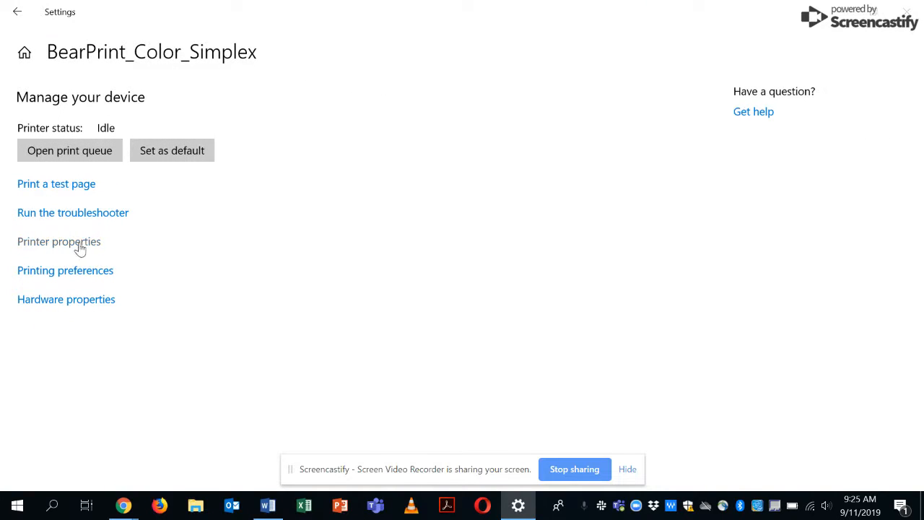
In the color printer's Device Settings, set Duplex Unit to Installed and confirm.
left_click(59, 241)
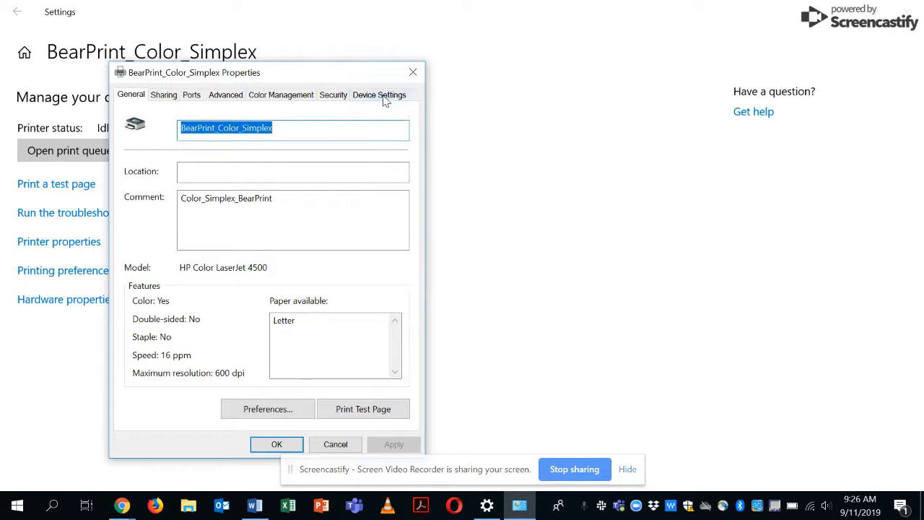
left_click(379, 94)
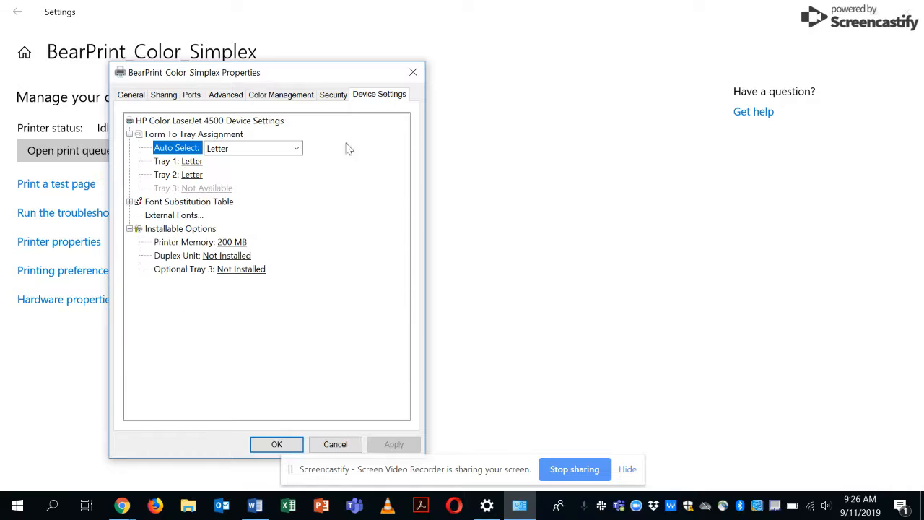
mouse_move(161, 262)
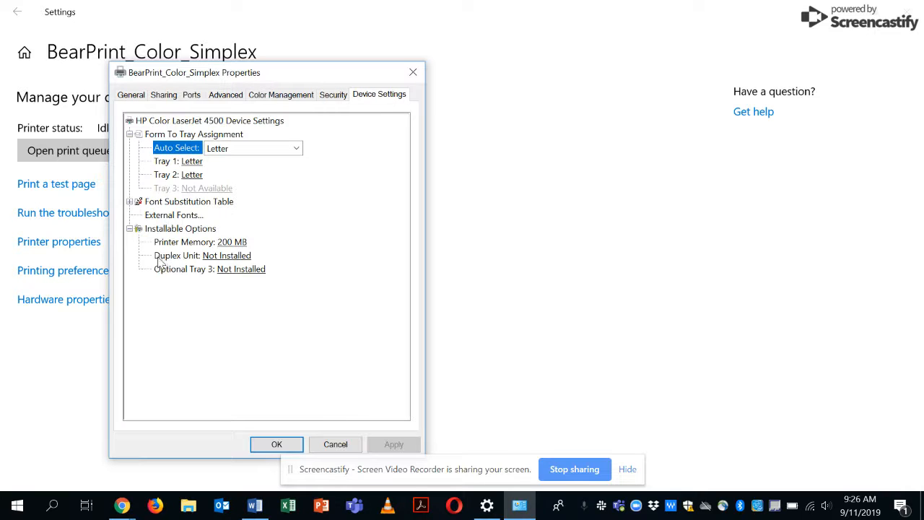
left_click(178, 255)
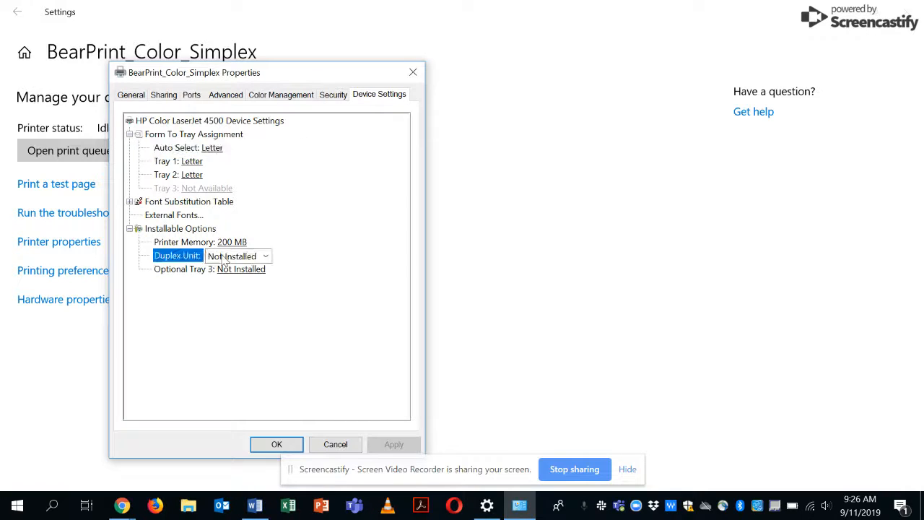
left_click(265, 255)
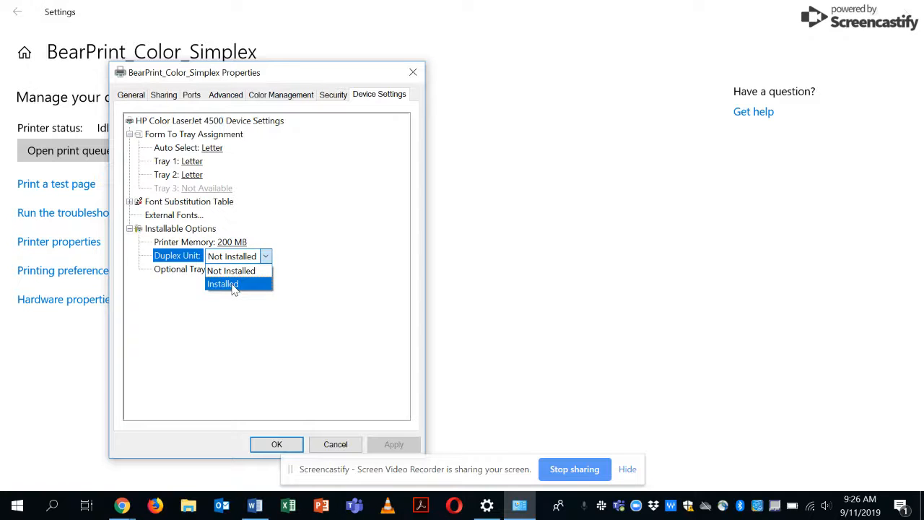
left_click(222, 283)
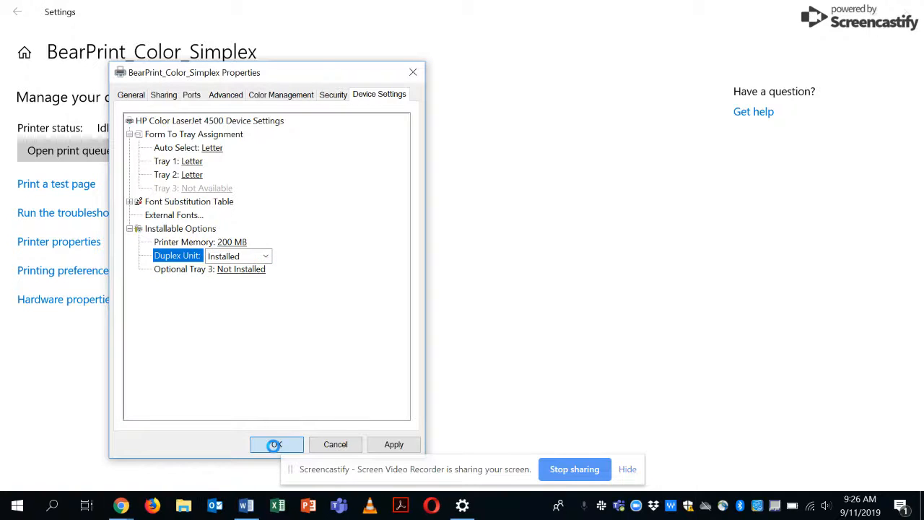
left_click(276, 444)
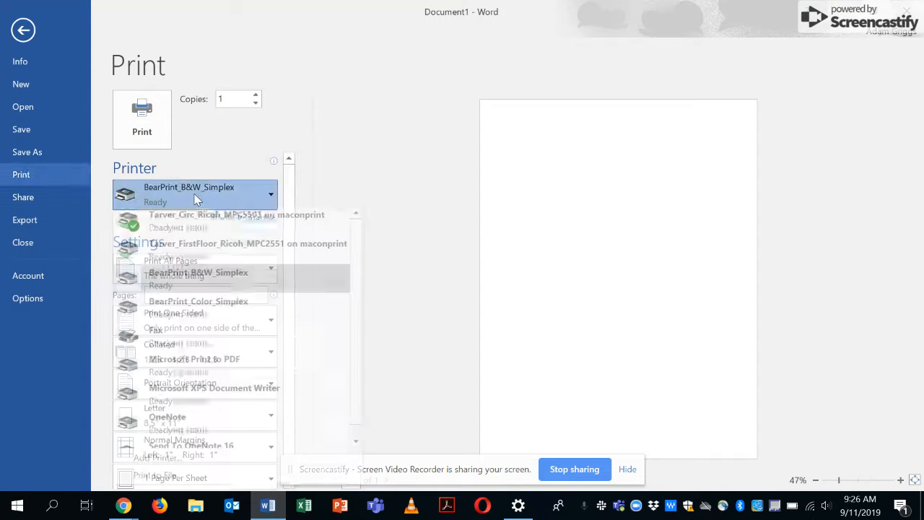
Select BearPrint_Color_Simplex as the printer in Word's Print settings.
left_click(198, 301)
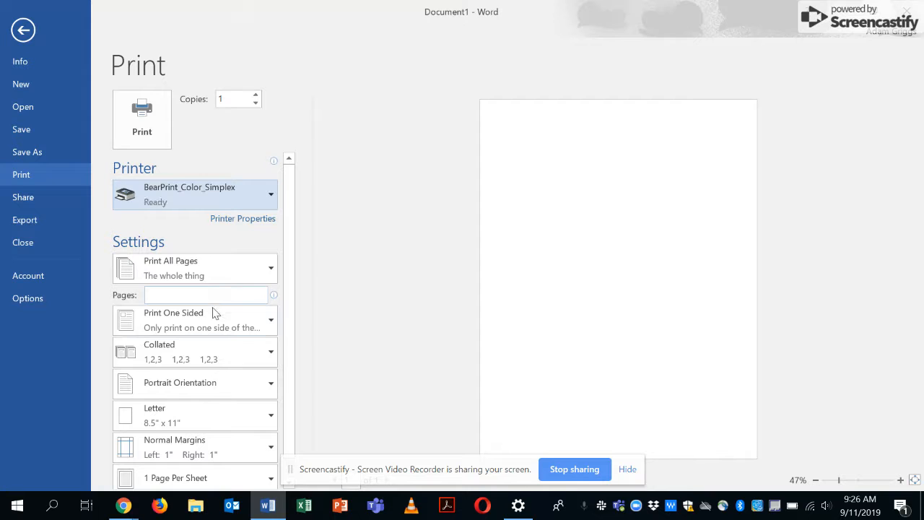
left_click(195, 319)
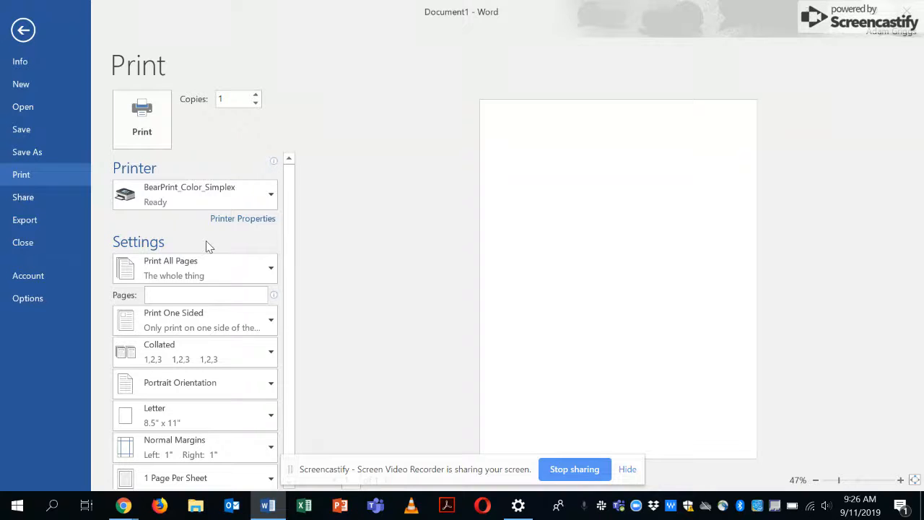
mouse_move(590, 444)
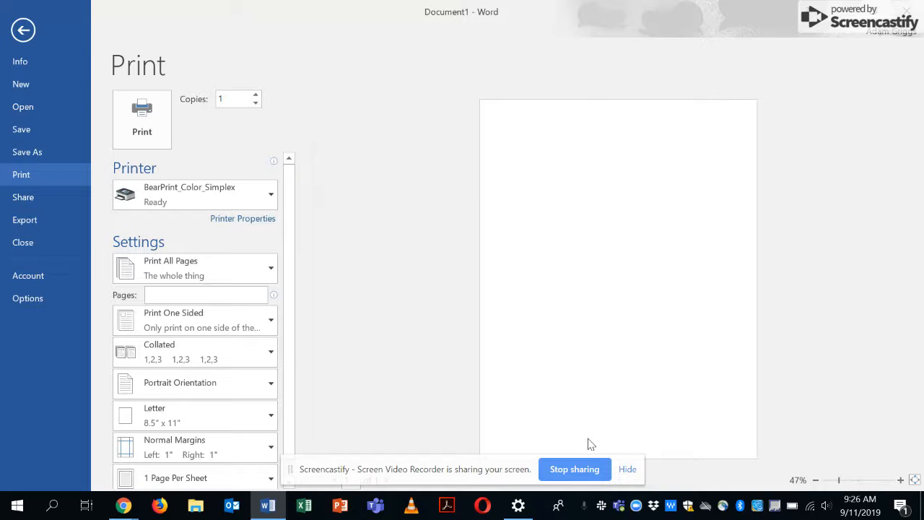